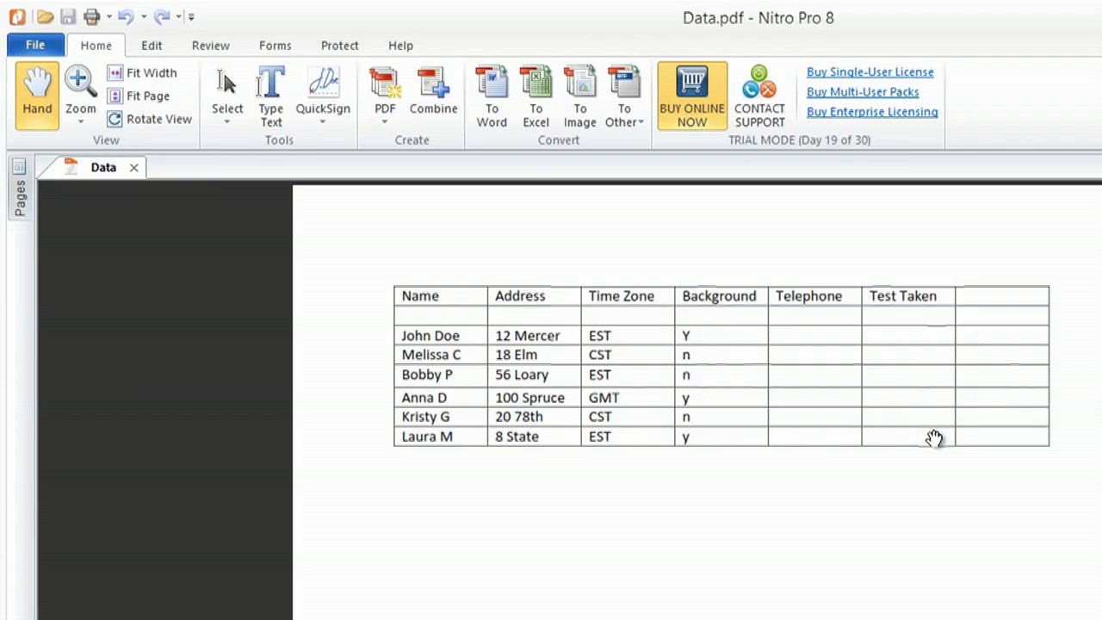
Step: Search Google for 'nitro pro' and browse down the results
click(536, 95)
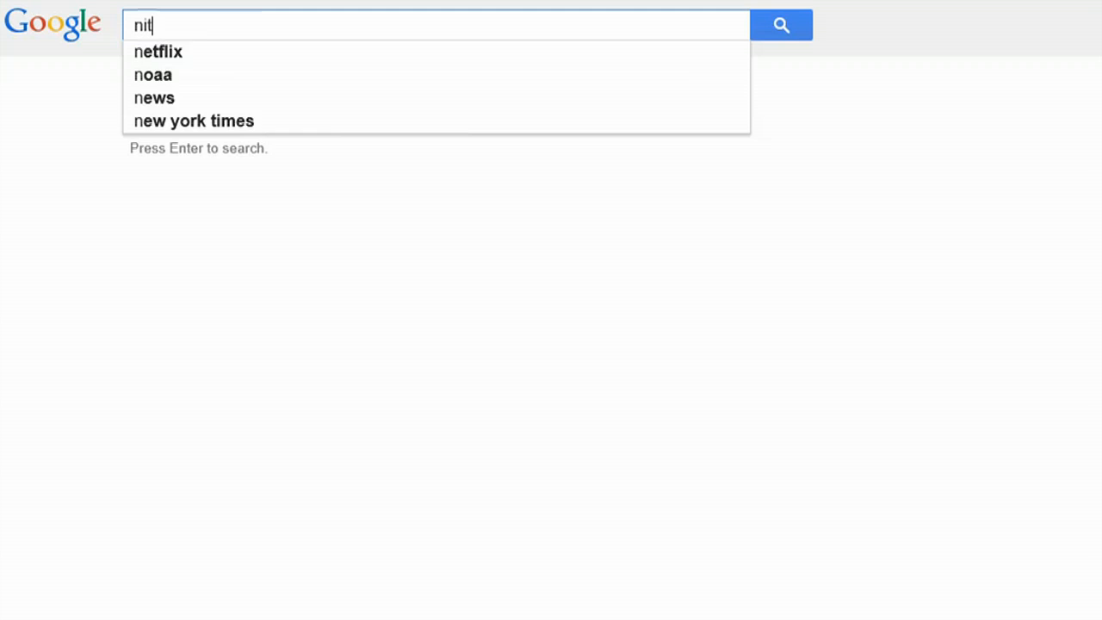
text(nitro pro)
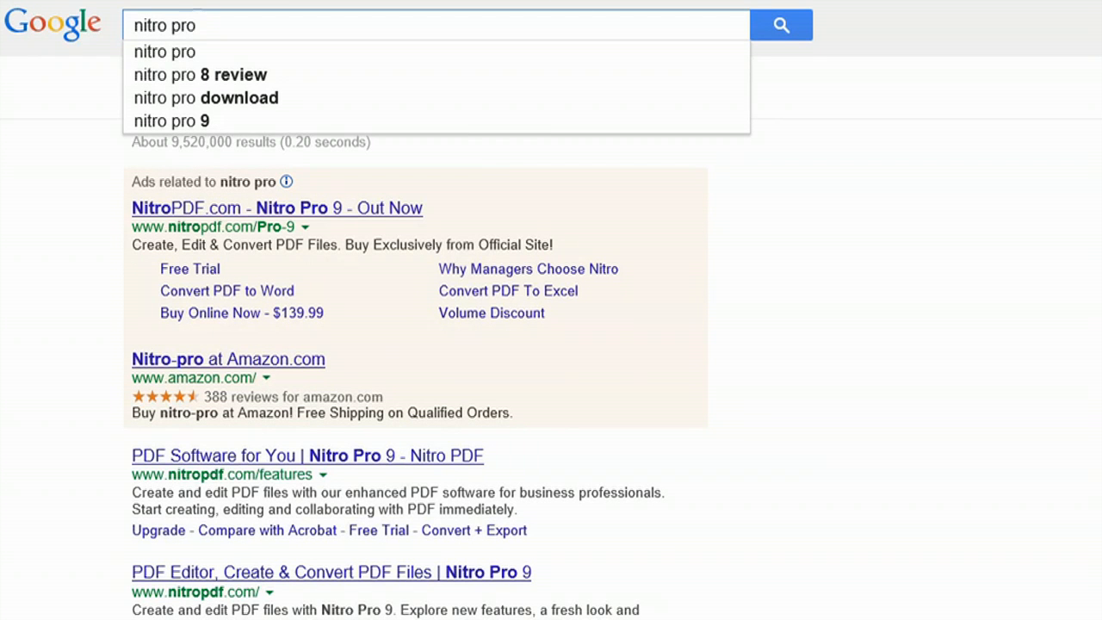
scroll(down, 3)
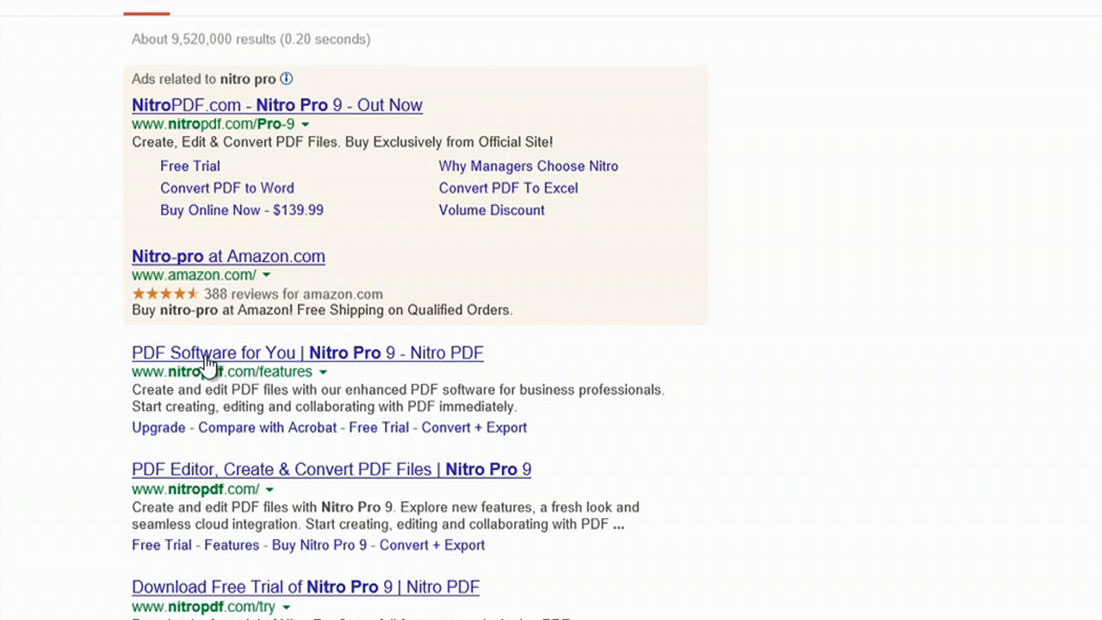
Step: Go to the 'PDF Software for You | Nitro Pro 9' result on nitropdf.com
click(307, 352)
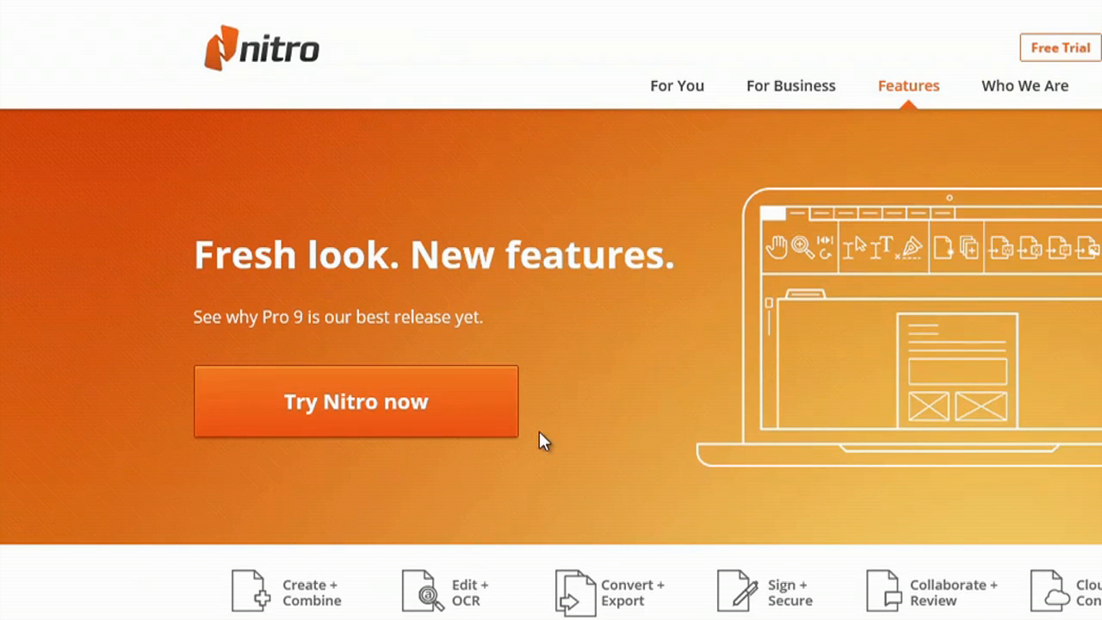
mouse_move(551, 439)
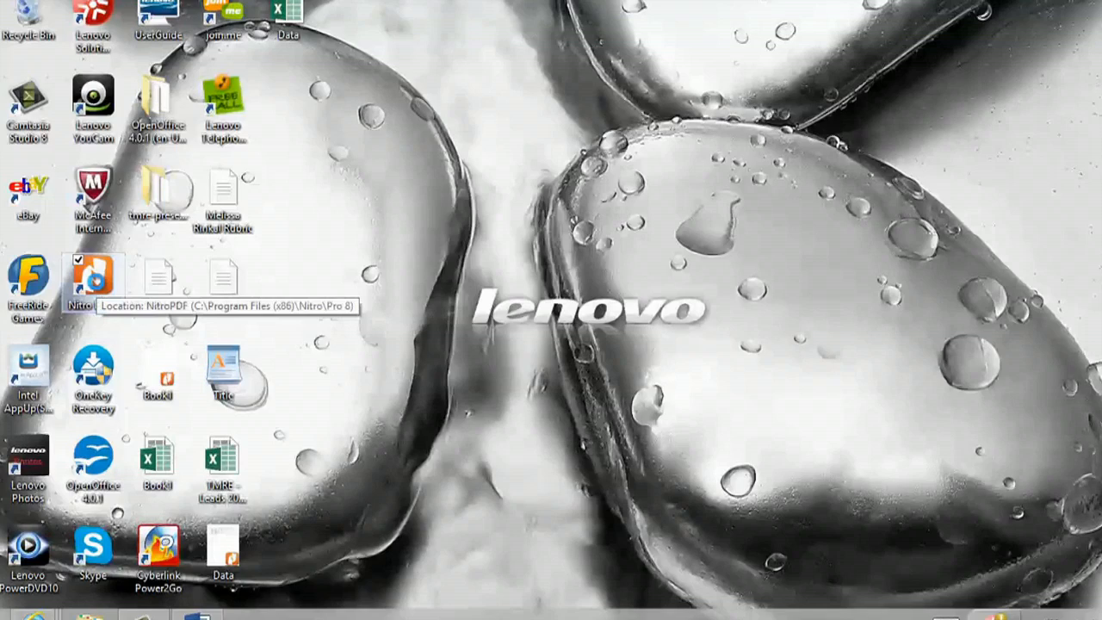
Step: Launch Nitro Pro 8 and browse the Desktop folder in File > Open to find Data.pdf
double_click(93, 277)
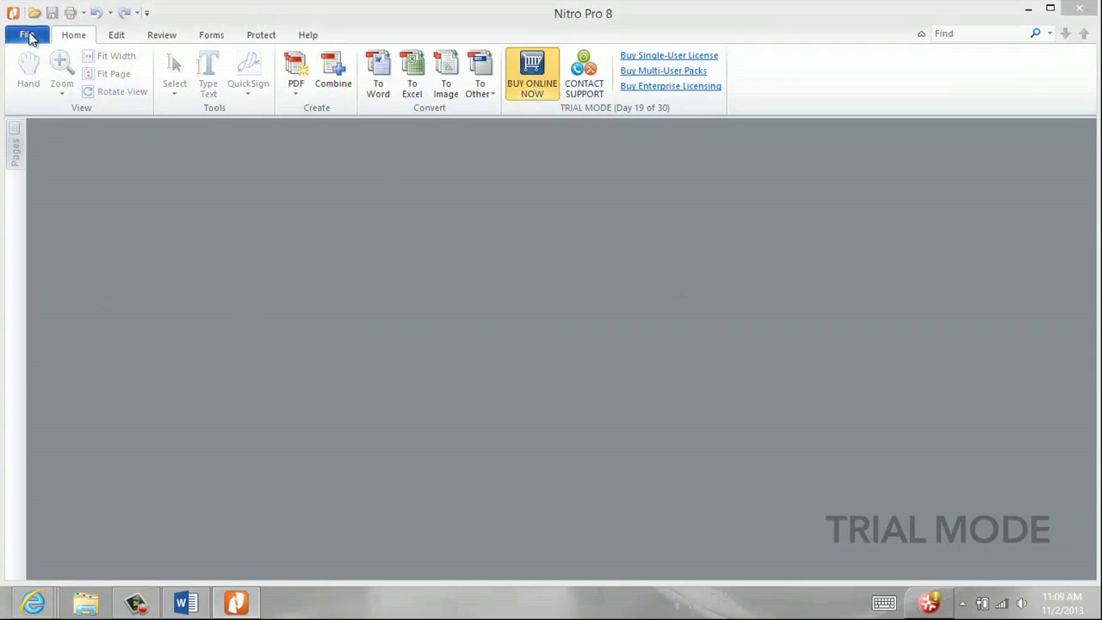
click(26, 34)
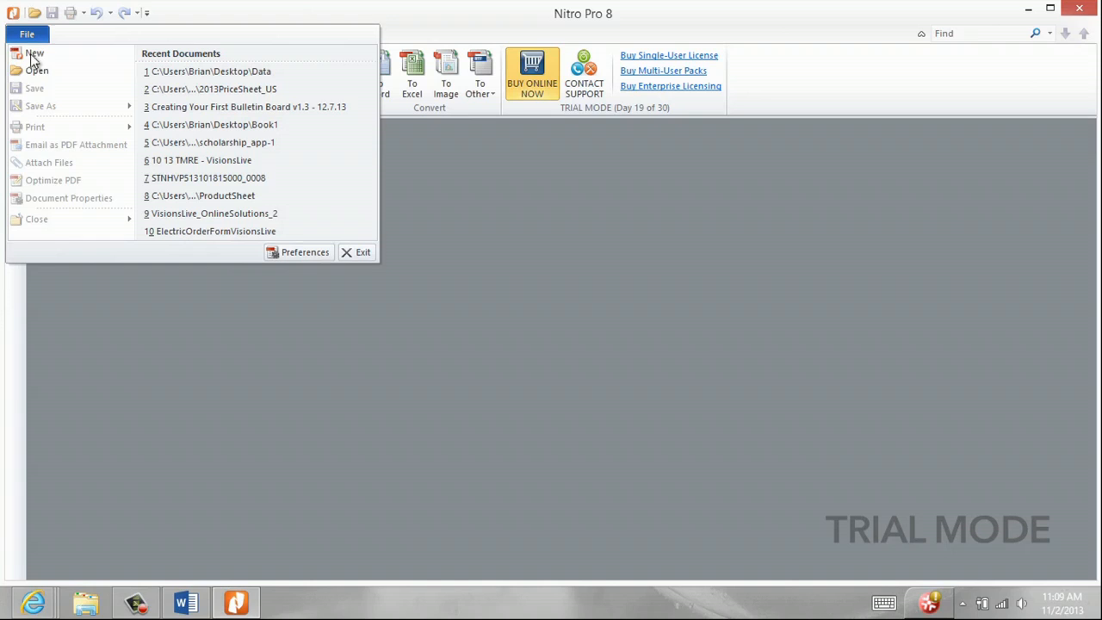
click(38, 70)
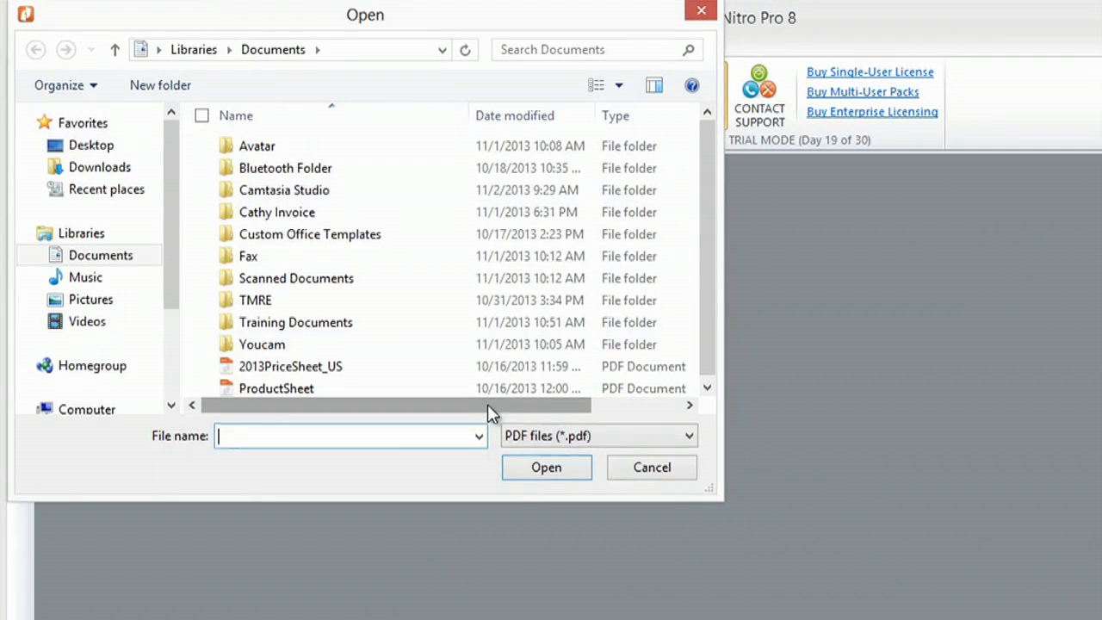
click(91, 145)
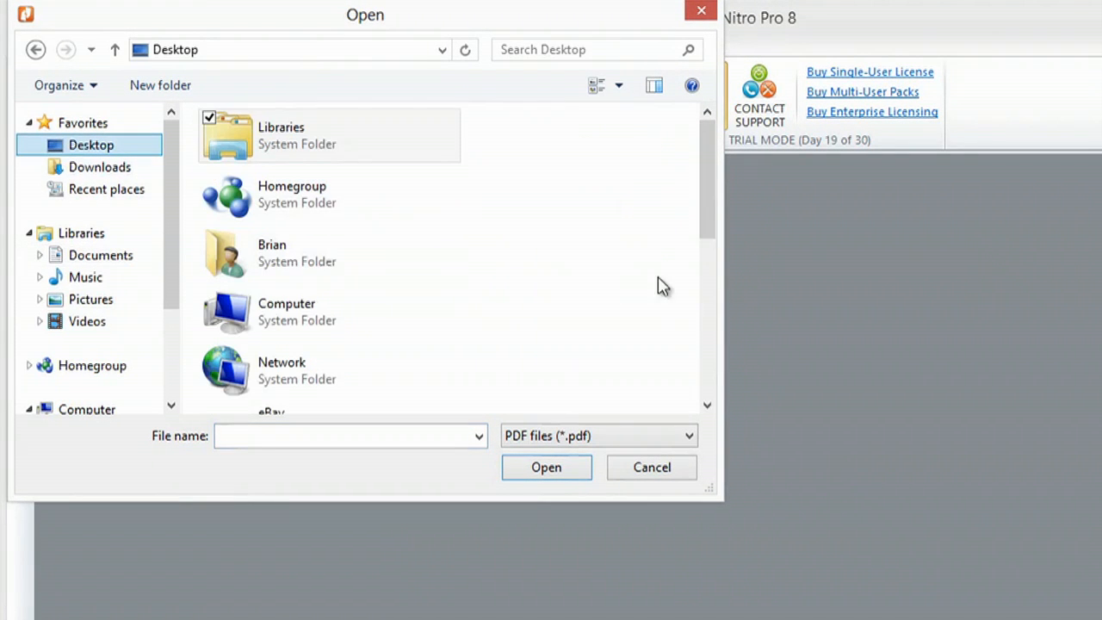
scroll(down, 3)
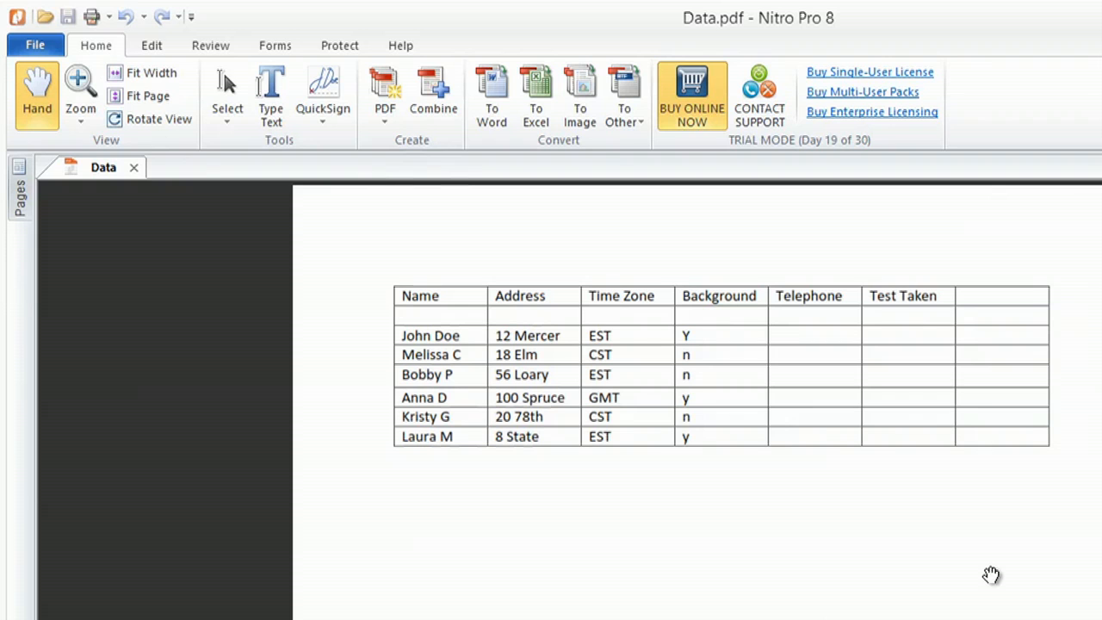
mouse_move(899, 409)
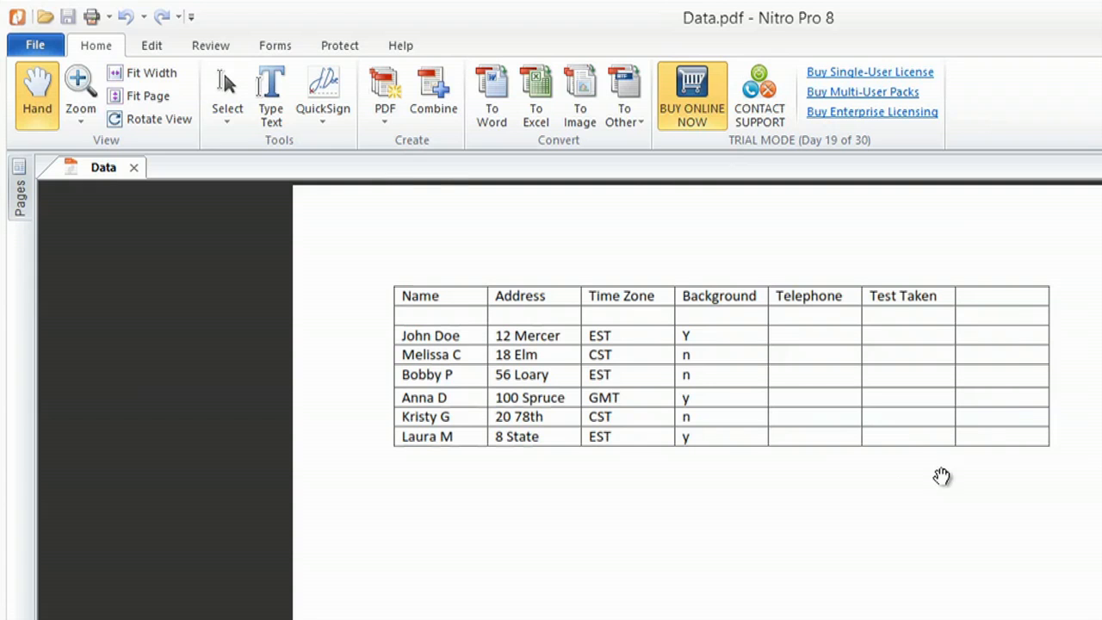
mouse_move(686, 537)
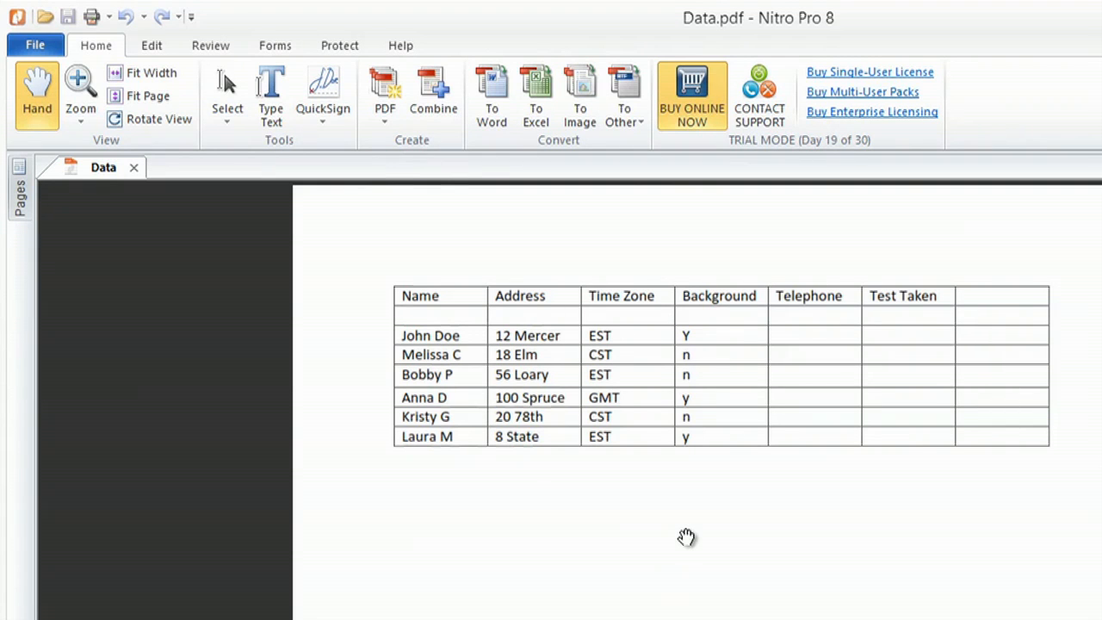
mouse_move(630, 523)
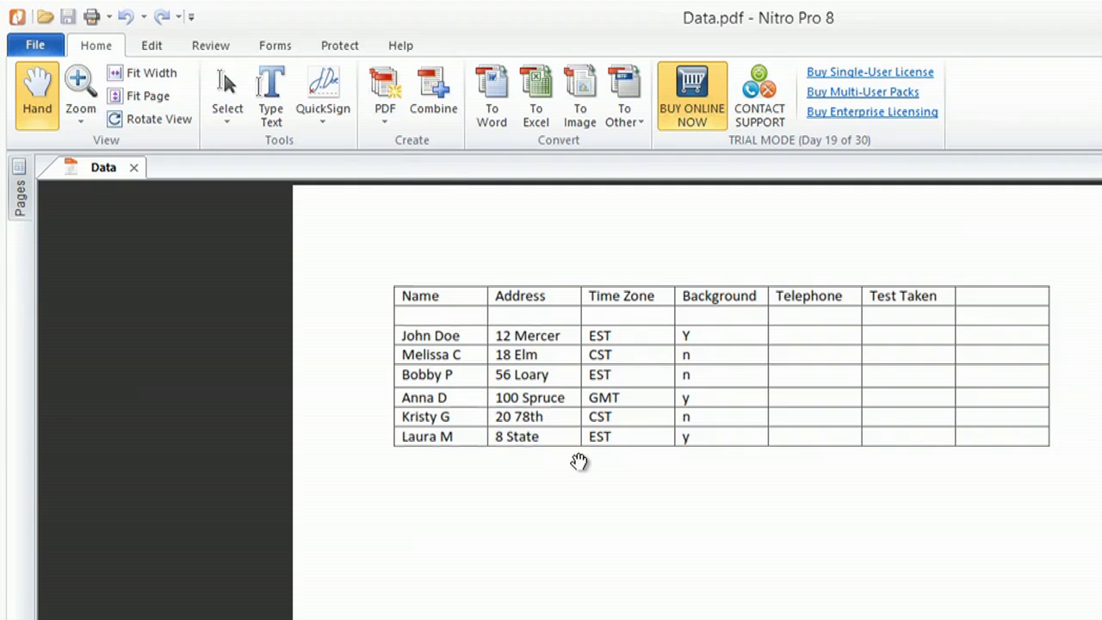
mouse_move(742, 466)
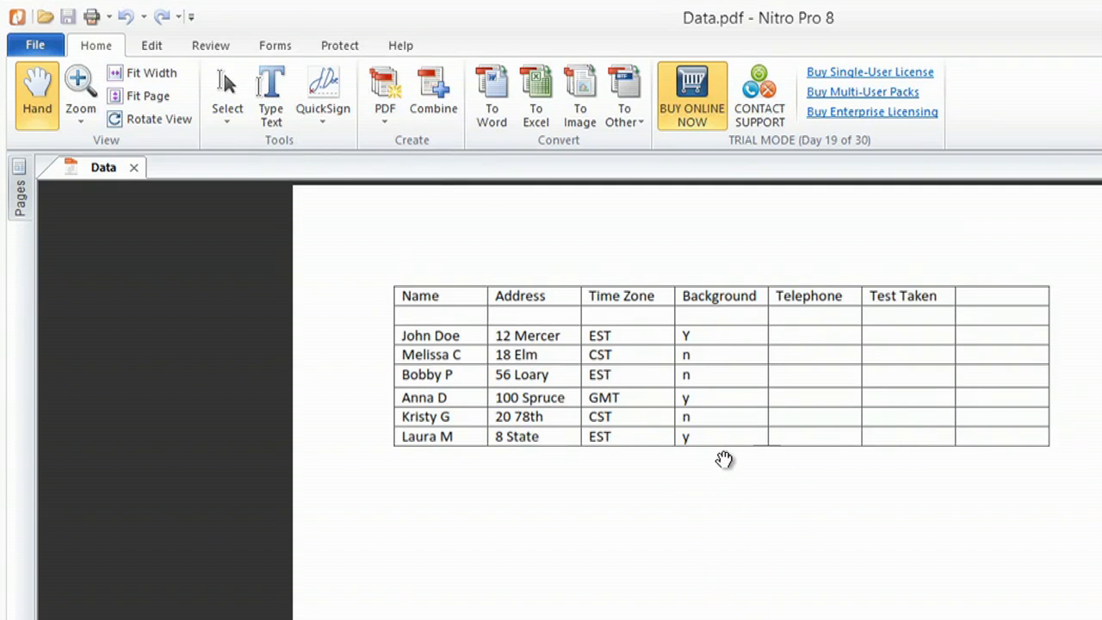
mouse_move(463, 300)
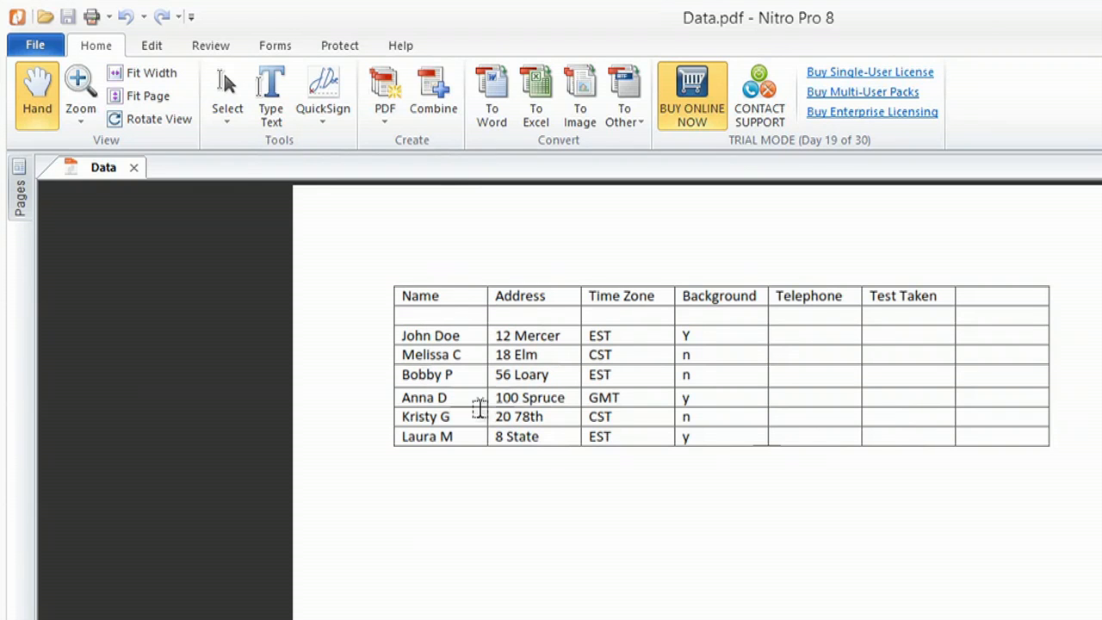
mouse_move(723, 448)
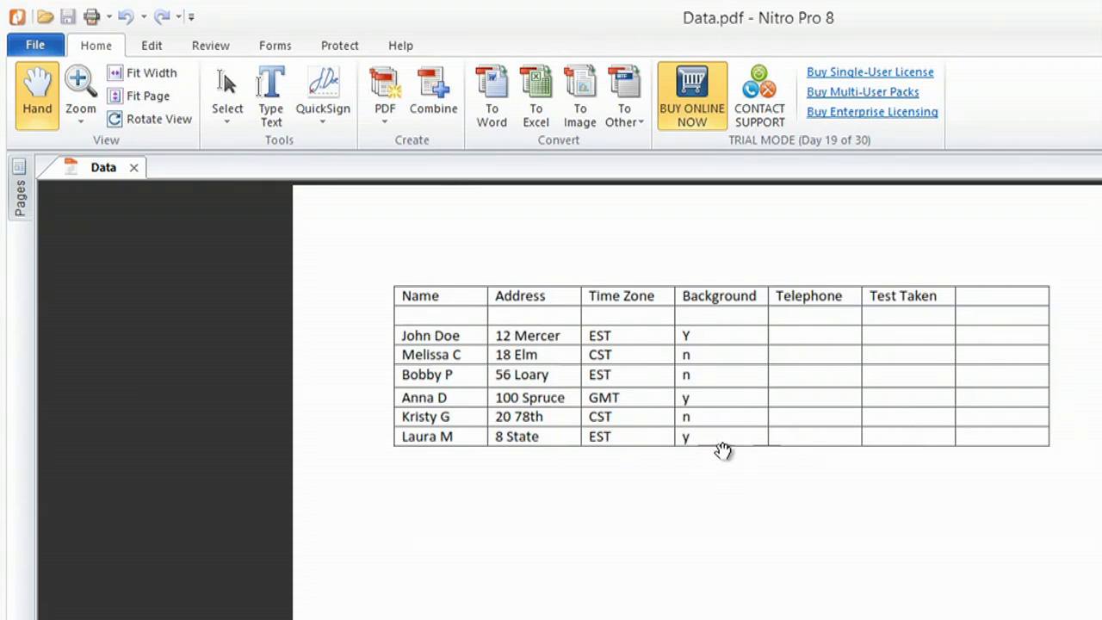
mouse_move(560, 308)
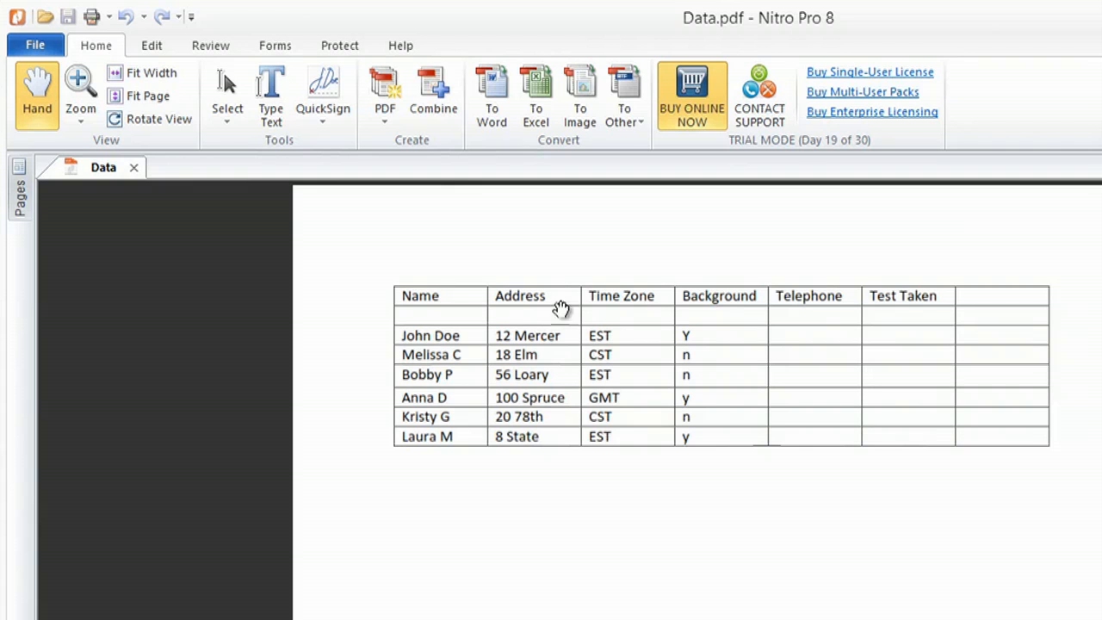
mouse_move(917, 492)
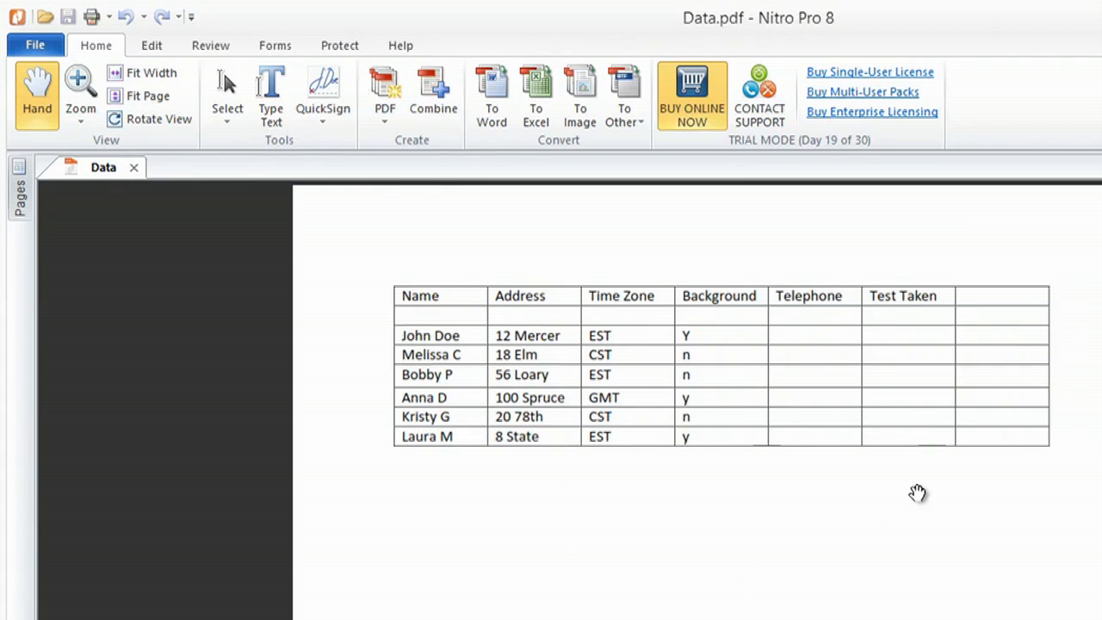
mouse_move(808, 420)
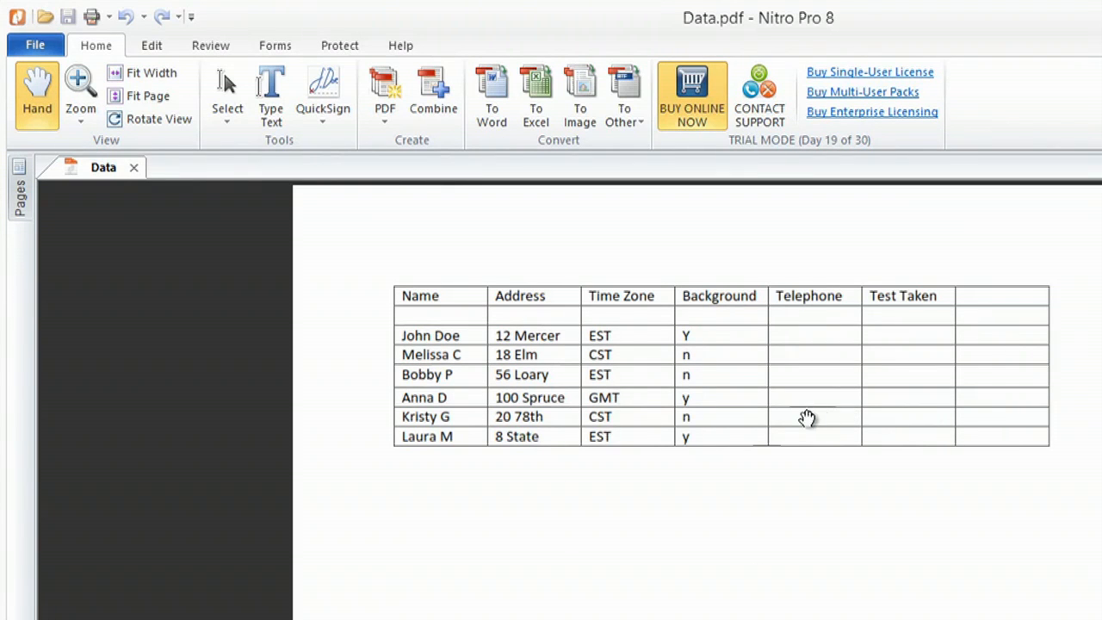
mouse_move(535, 95)
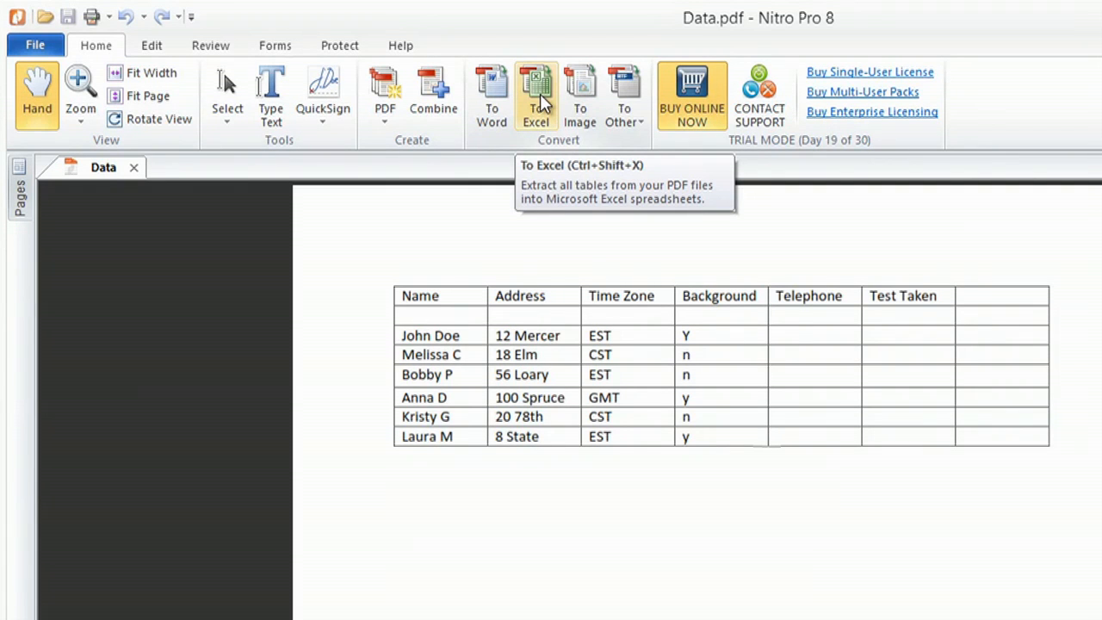
Step: Convert Data.pdf to a single Excel sheet, overwriting the existing output file
click(535, 95)
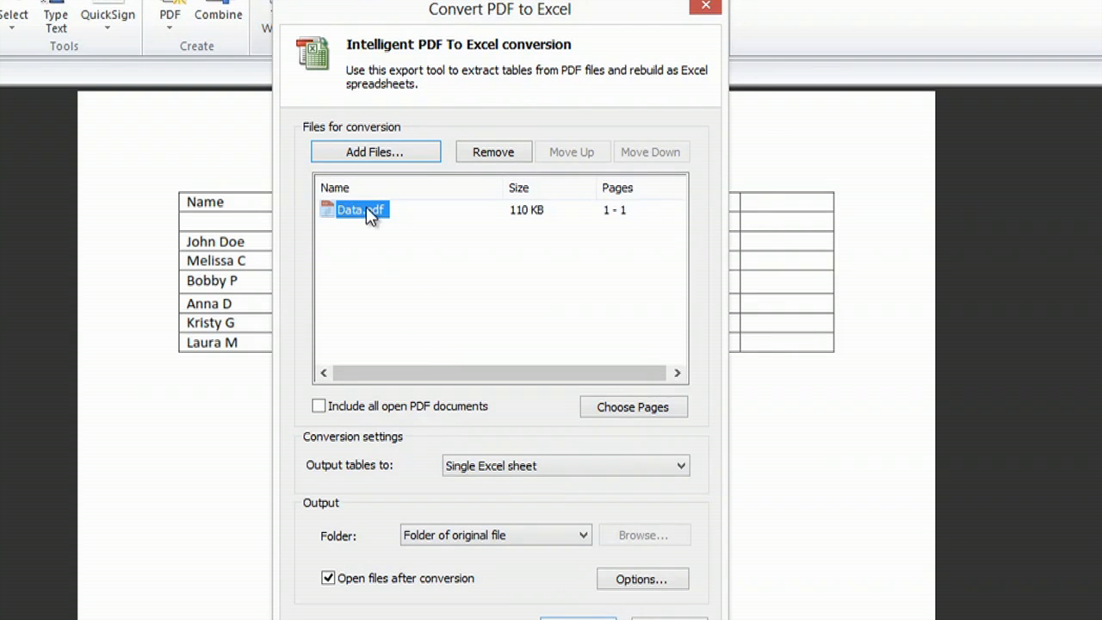
mouse_move(370, 303)
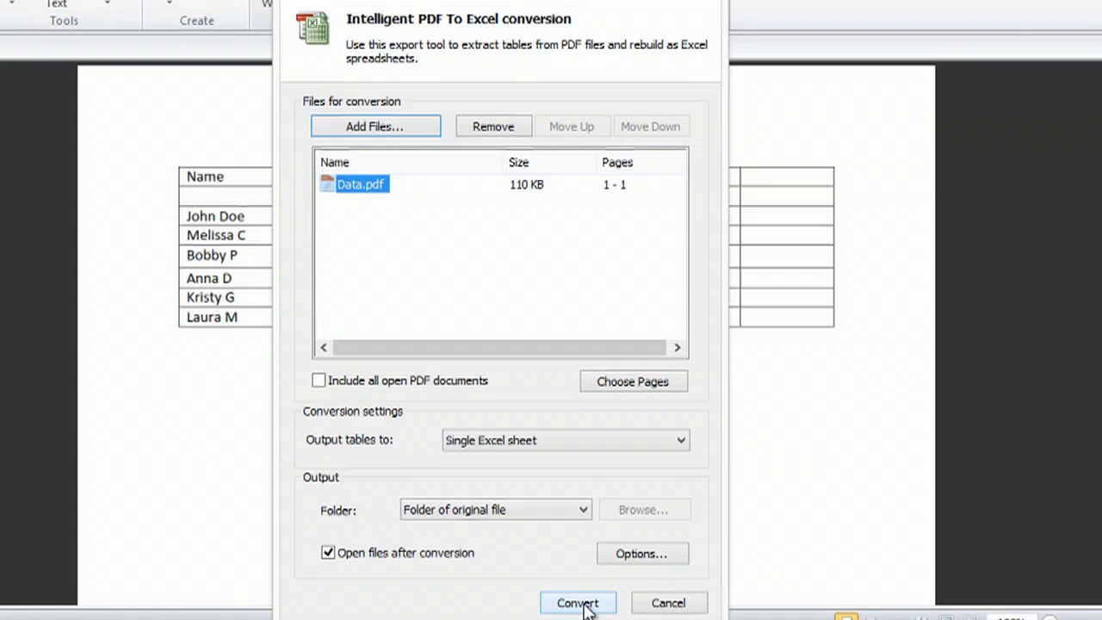
click(578, 603)
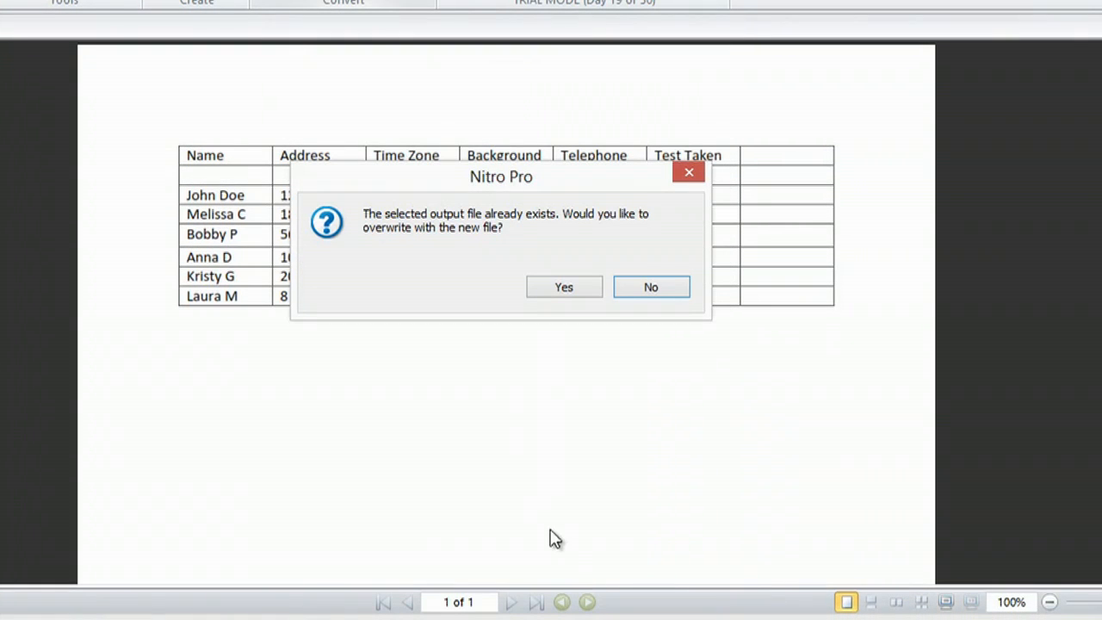
mouse_move(534, 217)
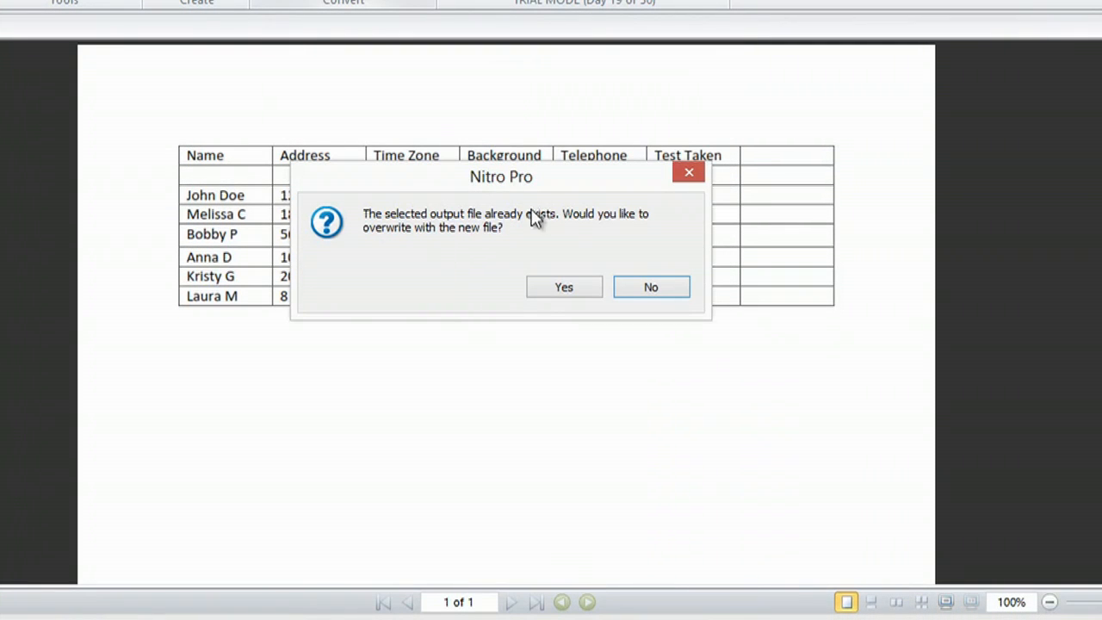
mouse_move(427, 282)
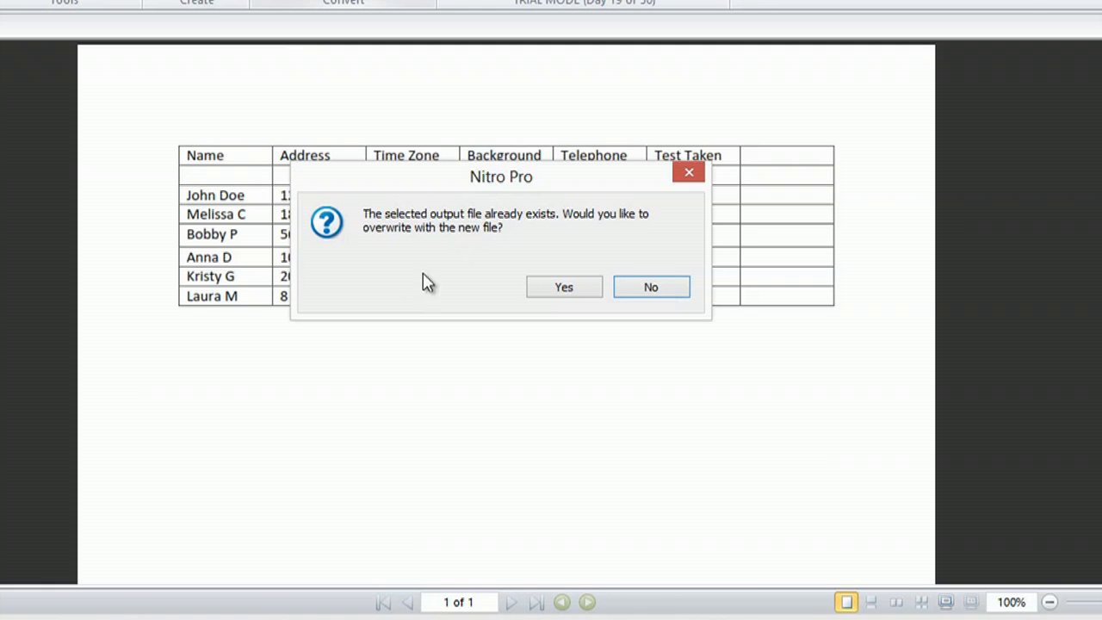
mouse_move(513, 276)
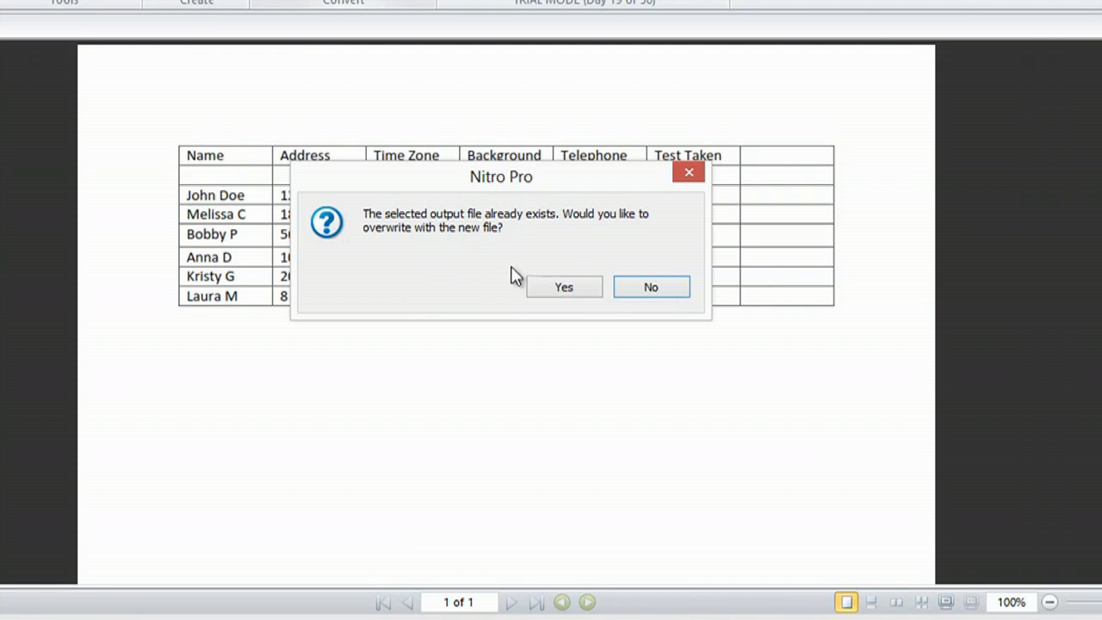
click(563, 285)
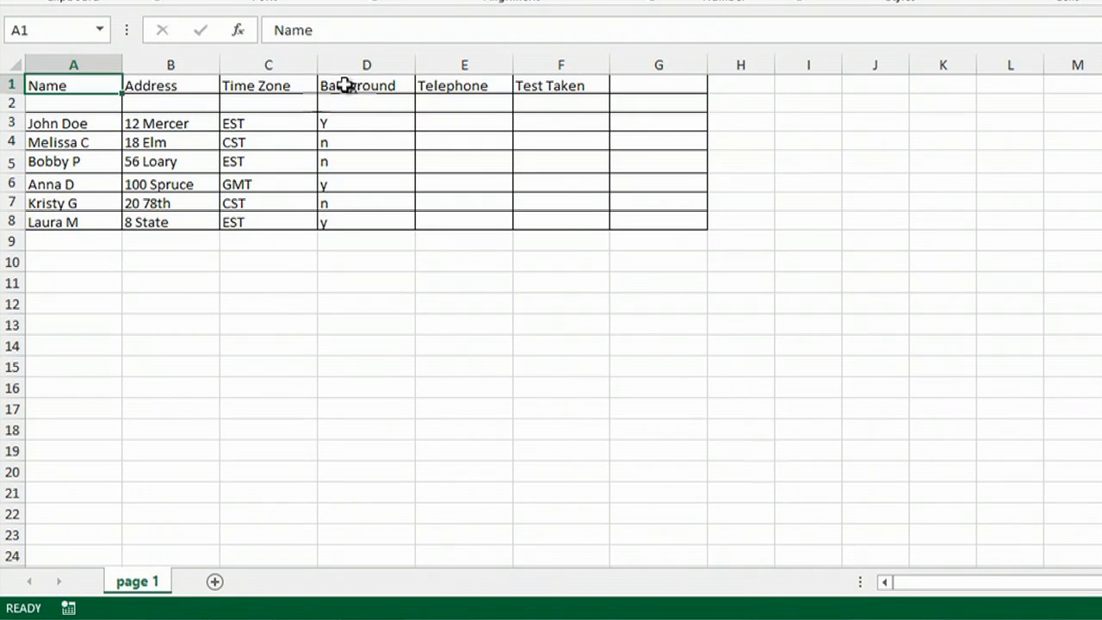
mouse_move(585, 403)
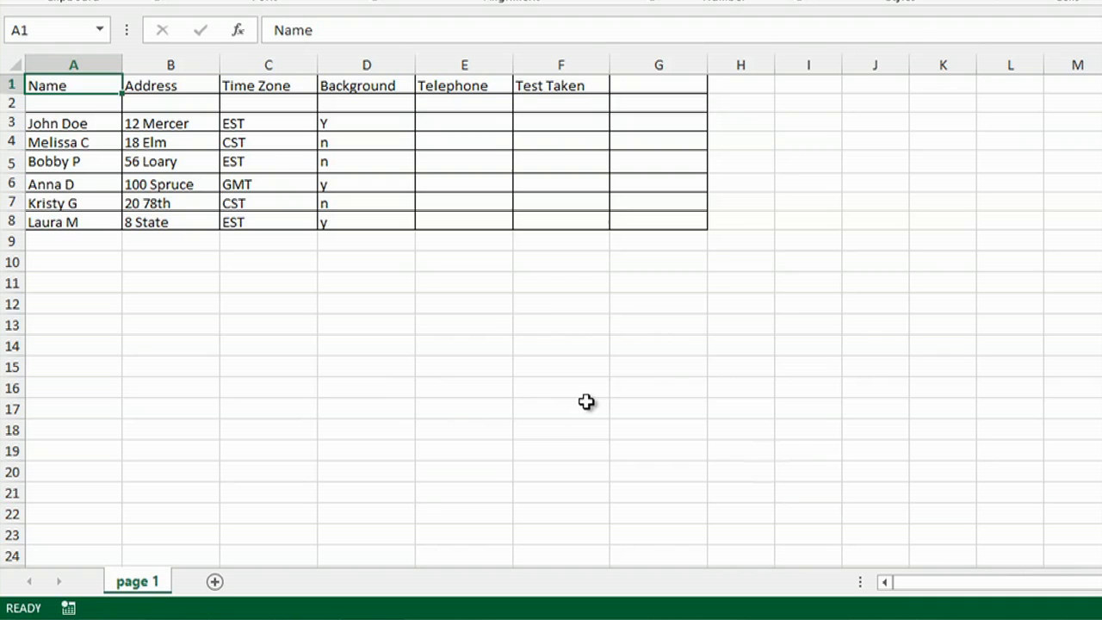
mouse_move(830, 172)
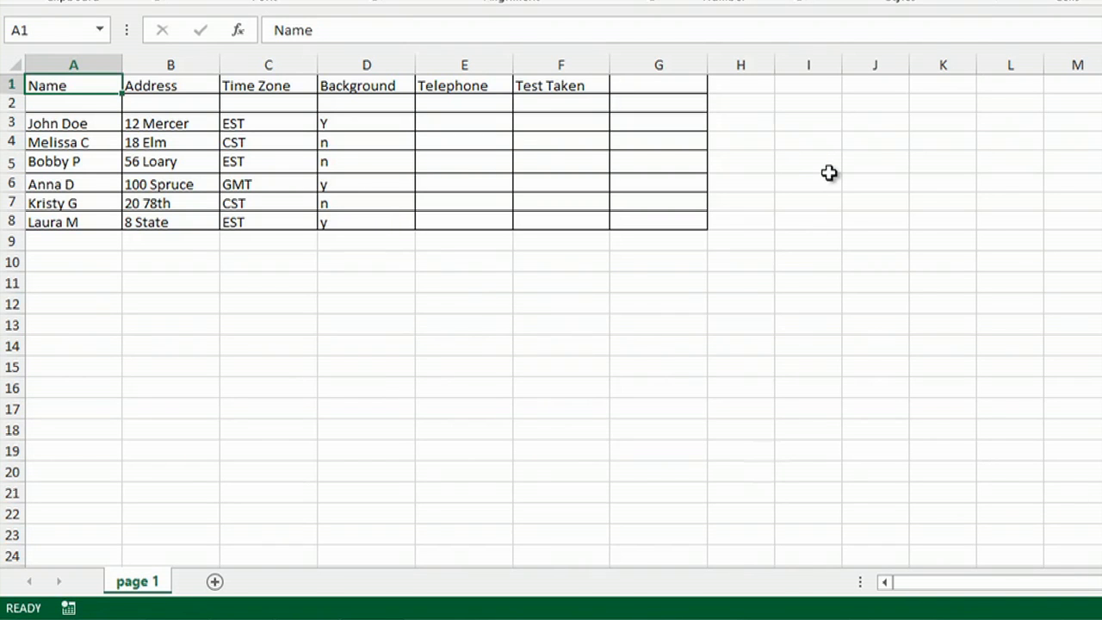